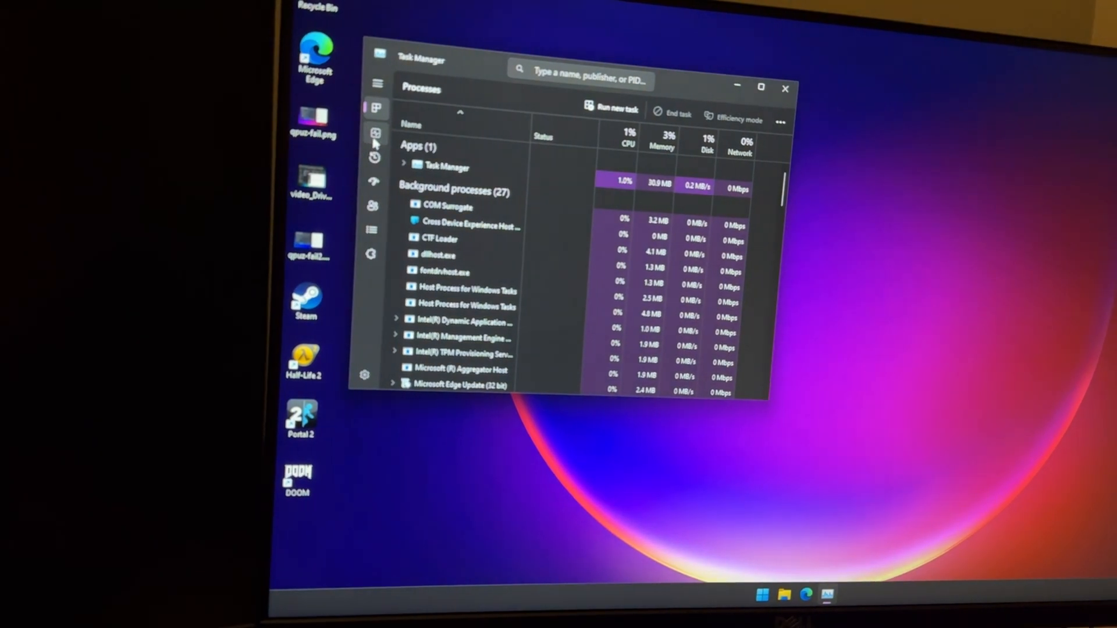
Step: Maximize Task Manager on the Performance tab and view the CPU, disk and memory pages
left_click(375, 134)
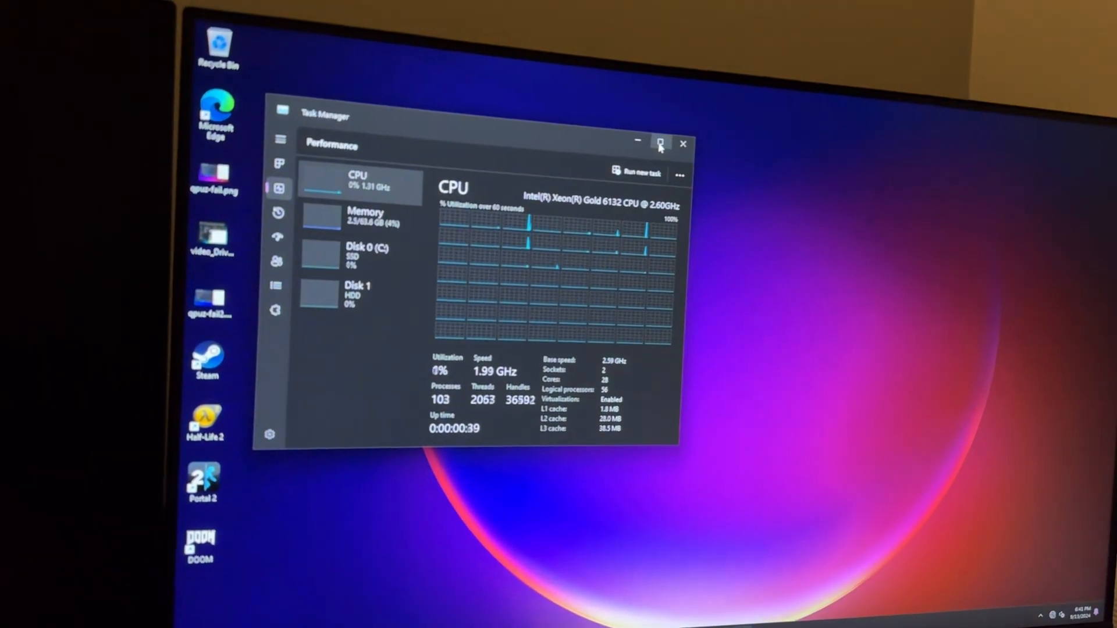
left_click(660, 143)
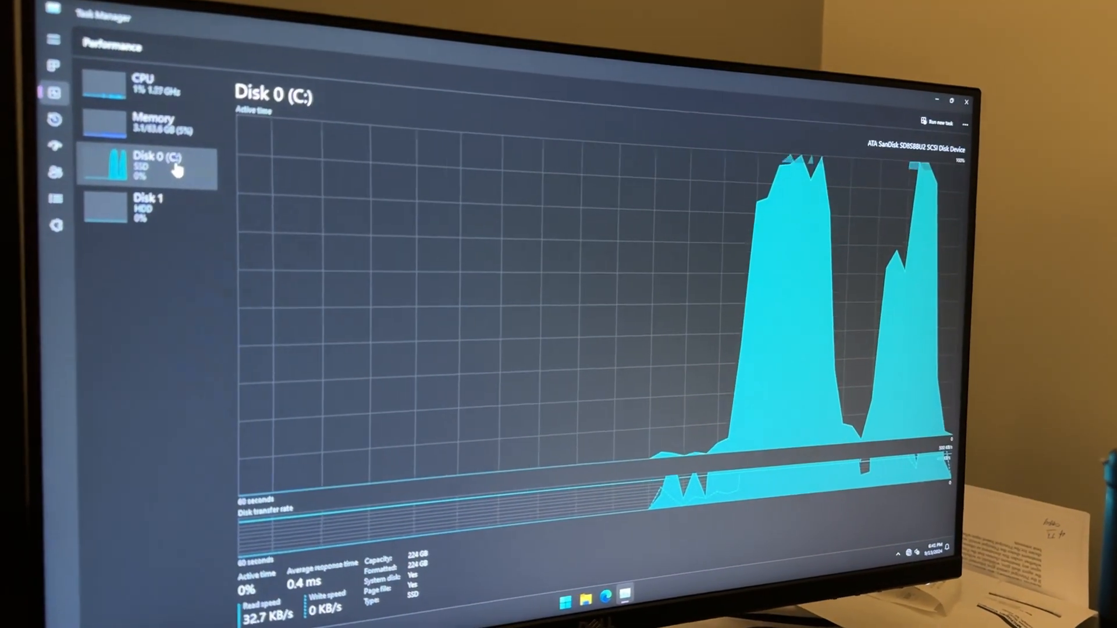
left_click(153, 121)
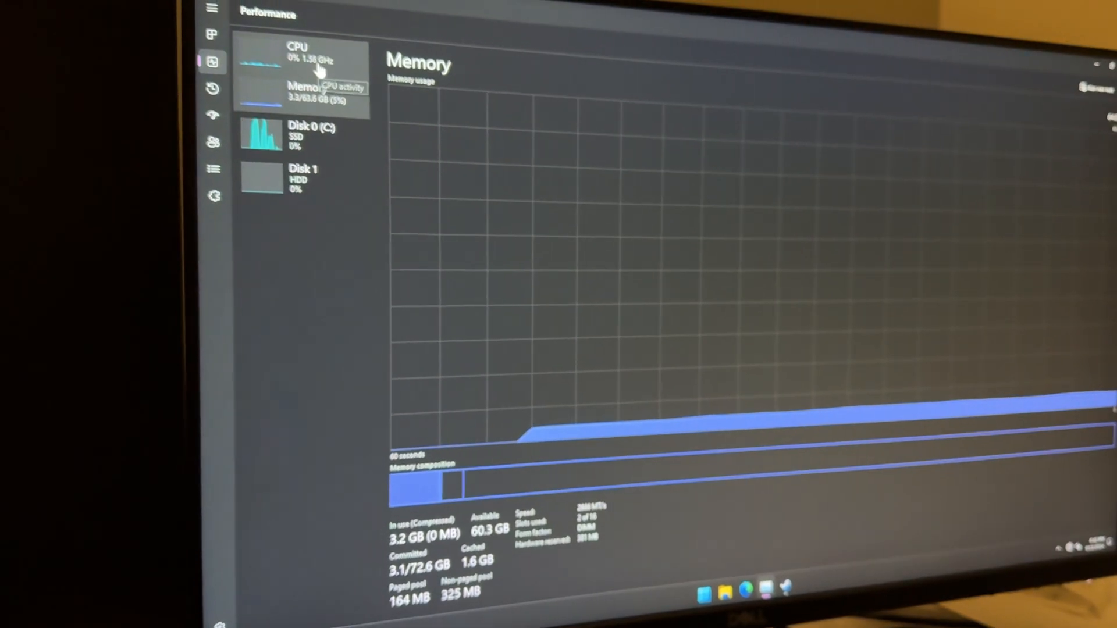
Step: Return to the CPU performance details in Task Manager
left_click(296, 54)
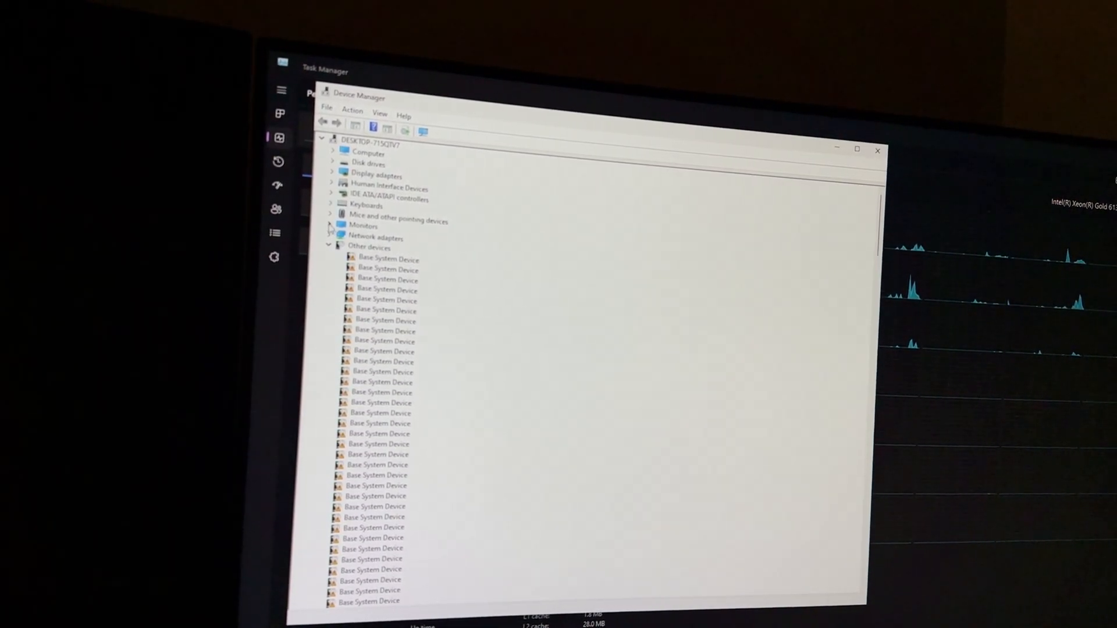
Step: Expand Display adapters and open Matrox G200eW3 (Nuvoton) WDDM 2.0 properties
left_click(332, 175)
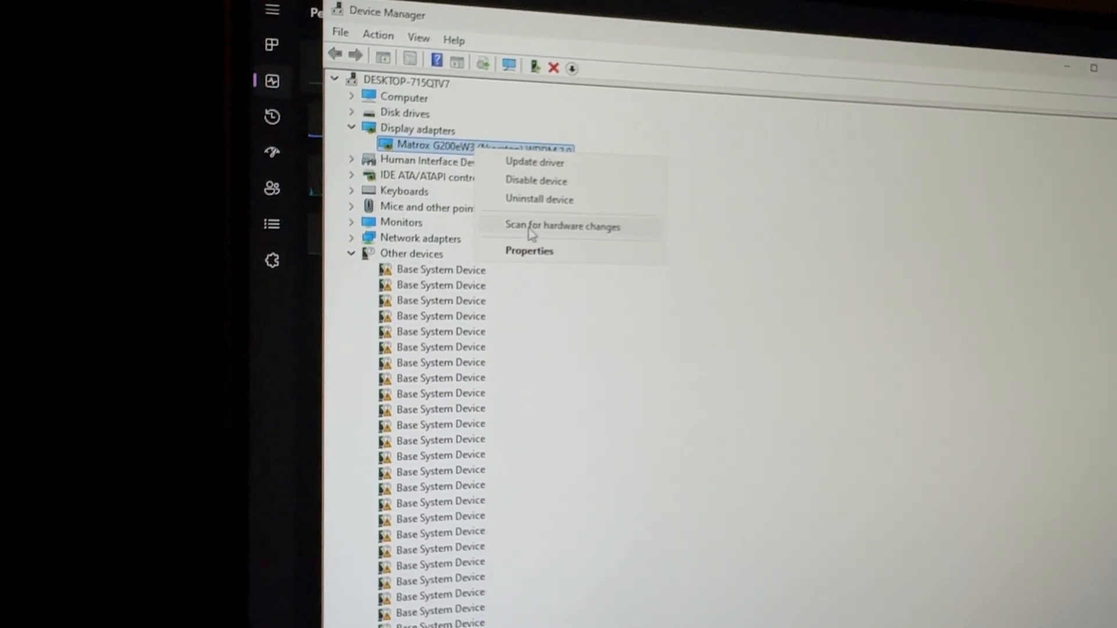
left_click(529, 250)
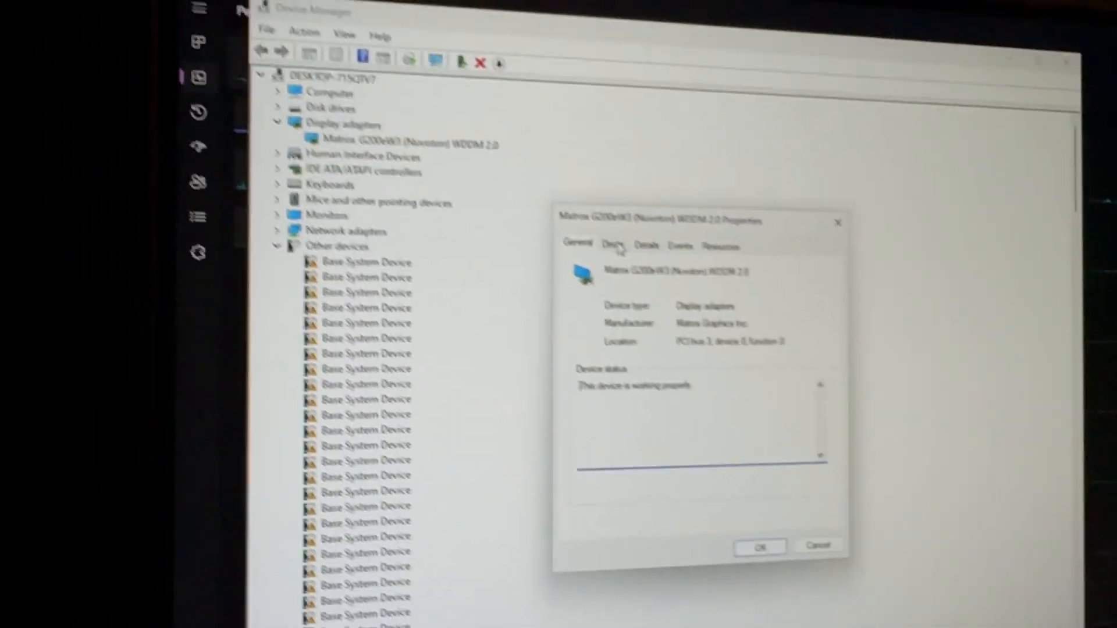
Step: Review the Matrox adapter's Driver, Details, Events and Resources tabs, then cancel the dialog
left_click(606, 228)
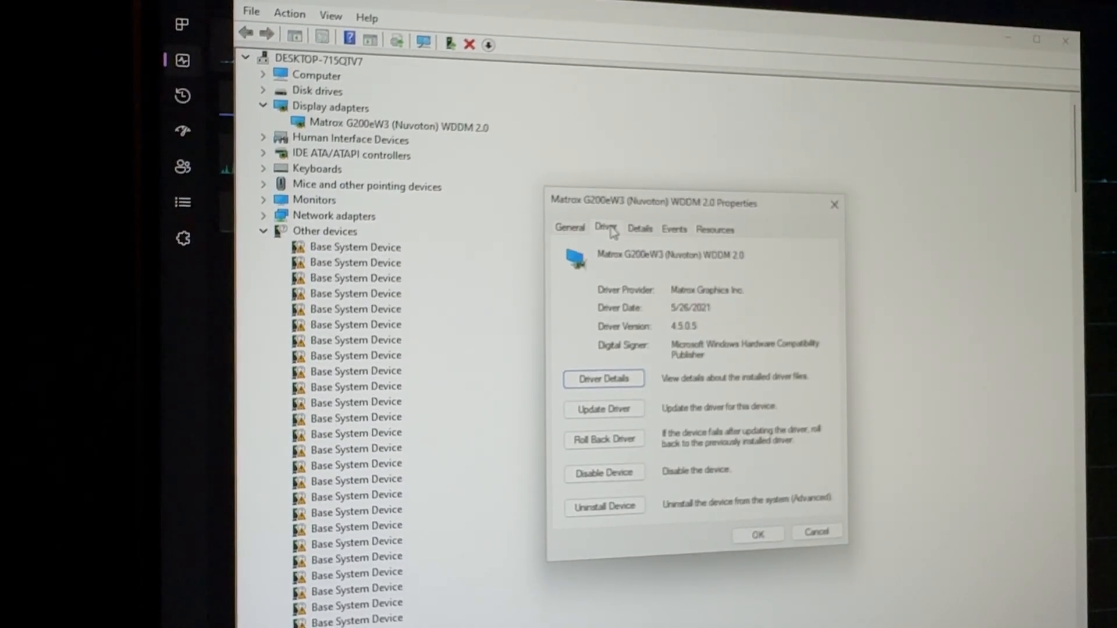
left_click(647, 232)
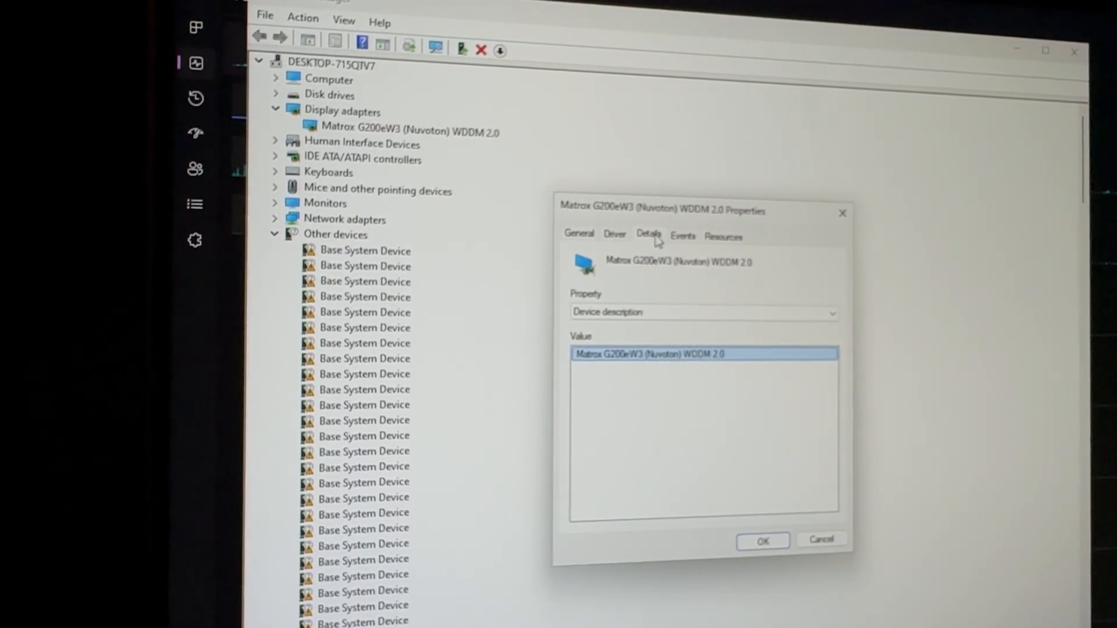
left_click(675, 236)
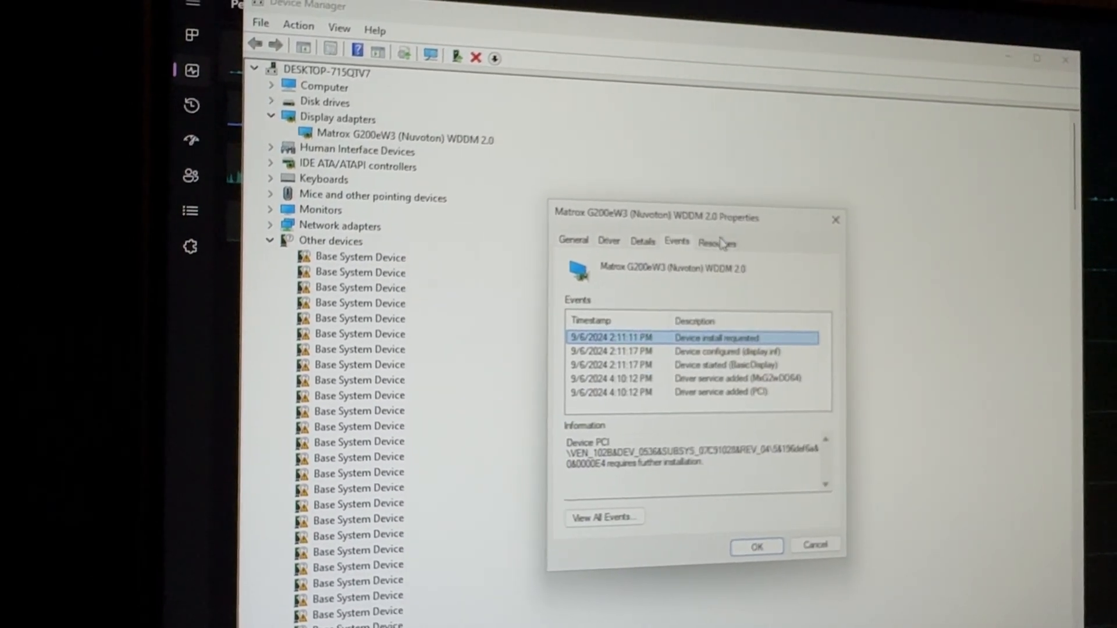
left_click(710, 241)
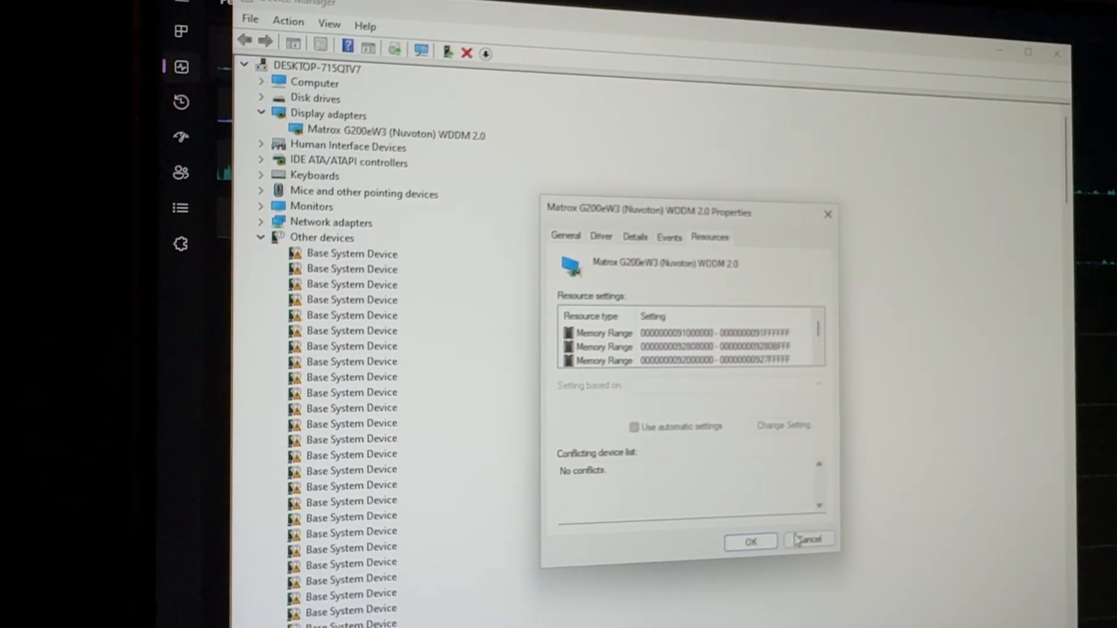
left_click(808, 540)
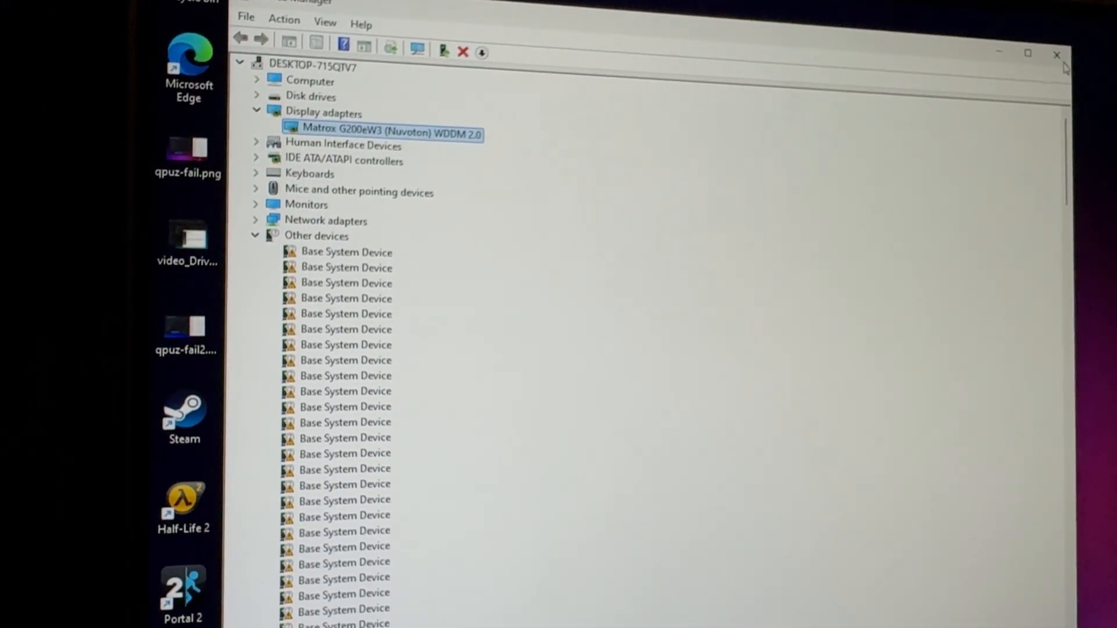
Step: Close Device Manager and browse to the Downloads folder holding GPU-Z
left_click(1056, 55)
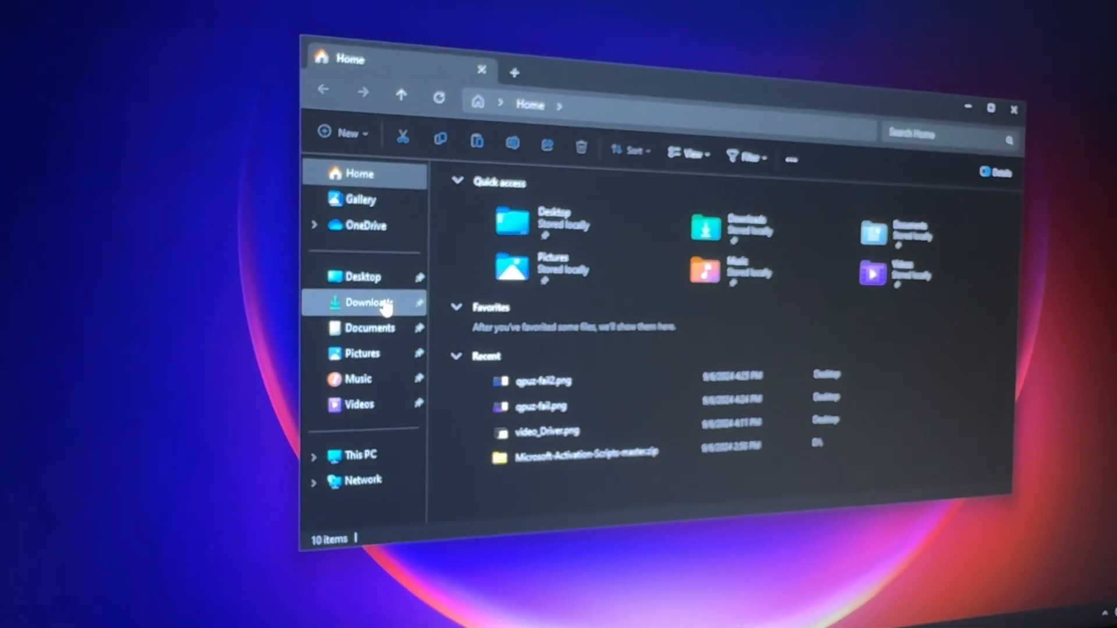
left_click(370, 302)
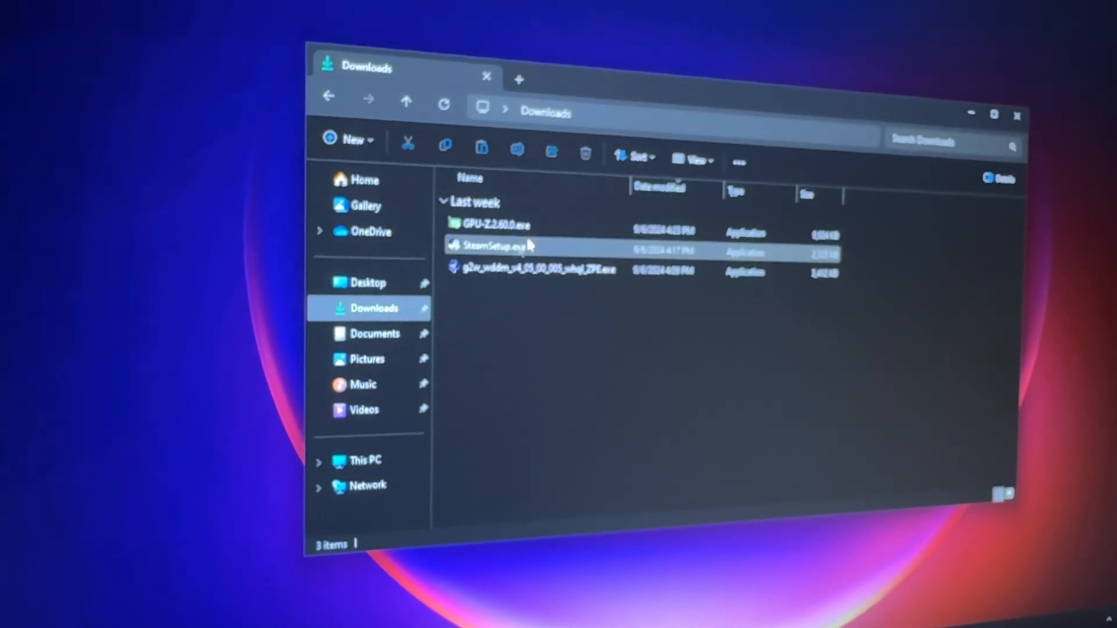
Step: Launch GPU-Z.2.60.0.exe, check its Validation and Graphics Card pages, then close it
double_click(498, 225)
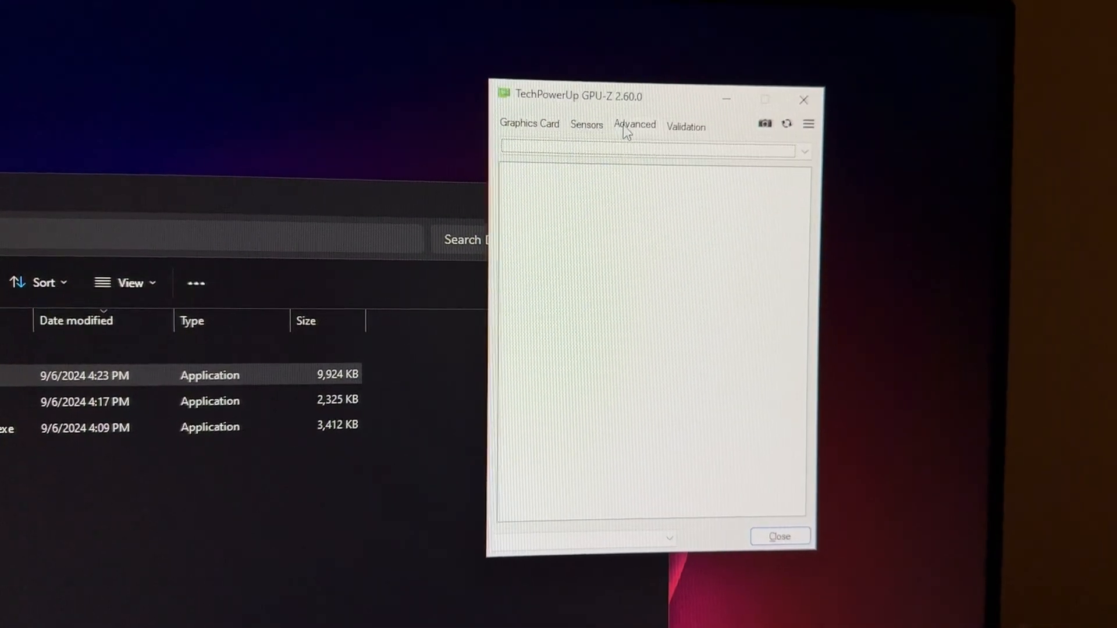
left_click(685, 127)
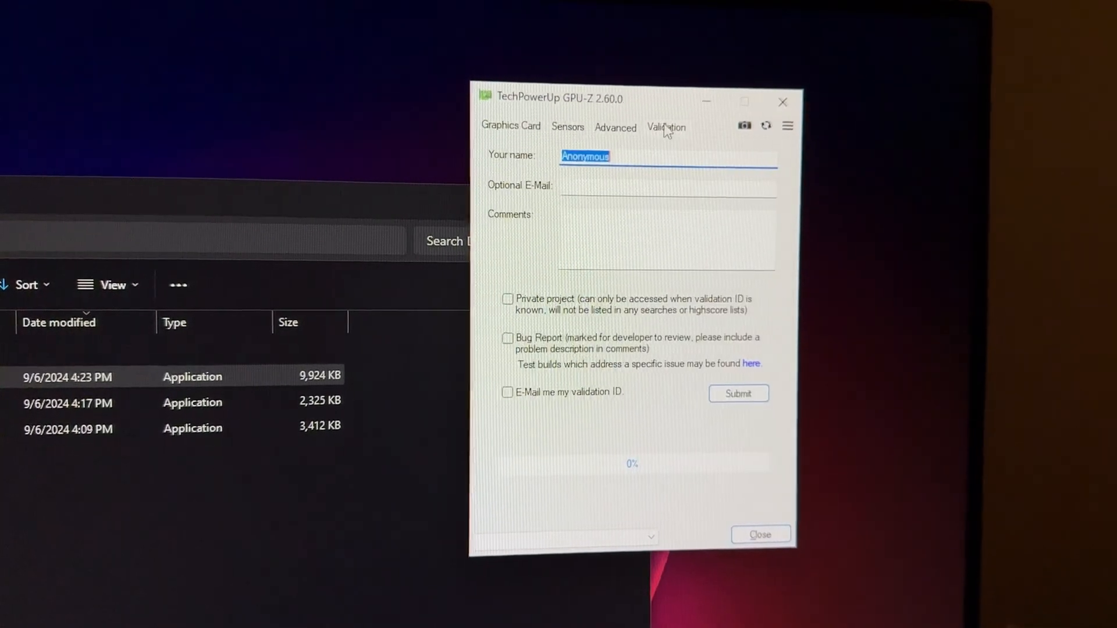
left_click(508, 123)
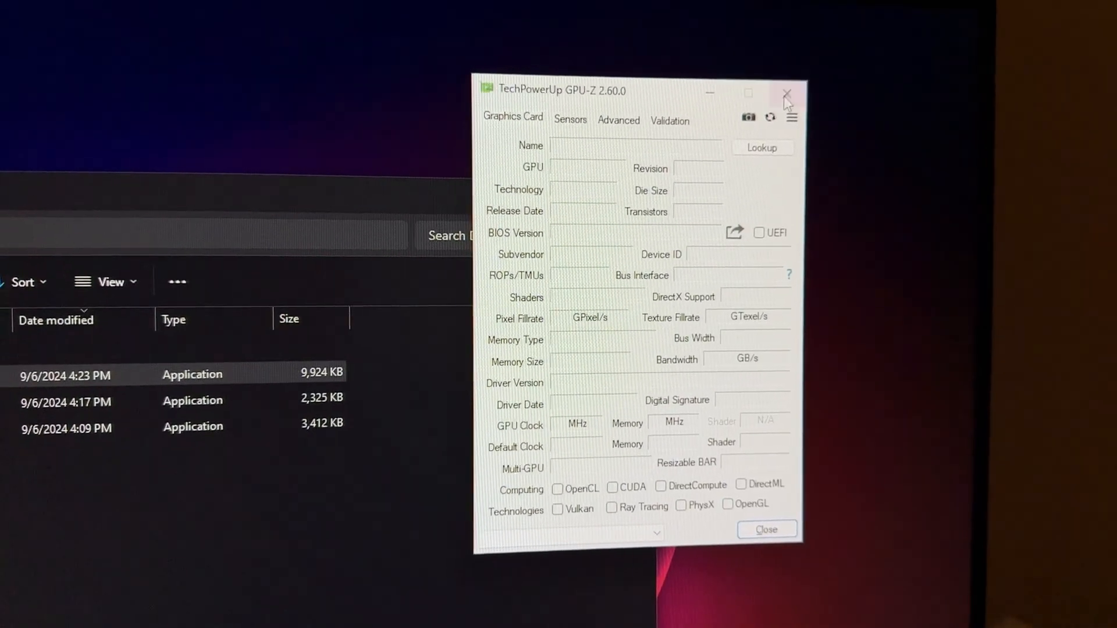
left_click(786, 93)
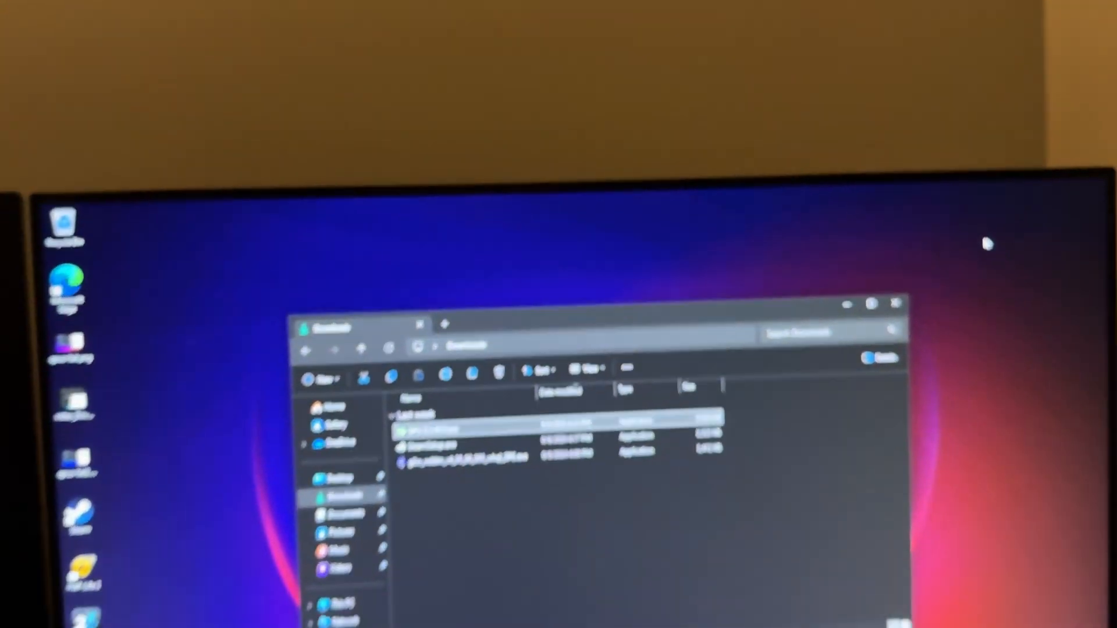